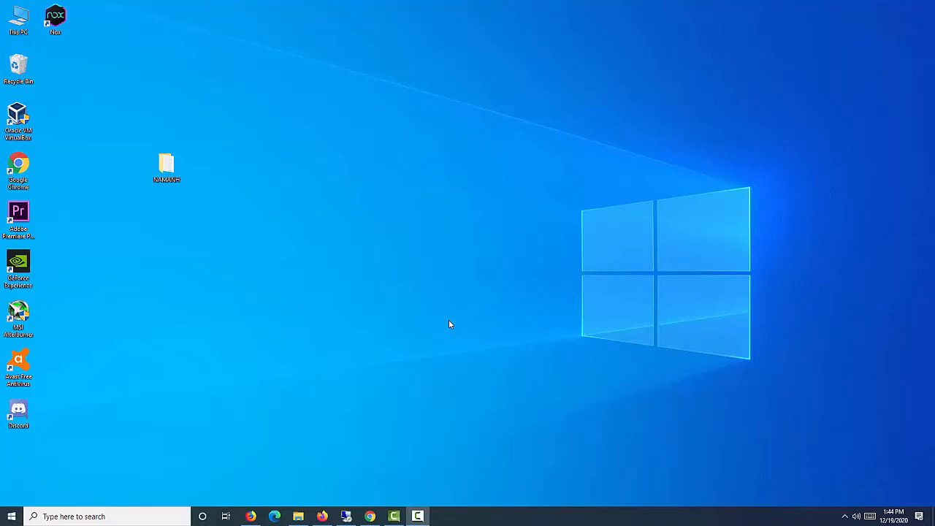
Step: Open the Properties window of the NAMANH folder on the desktop
left_click(167, 164)
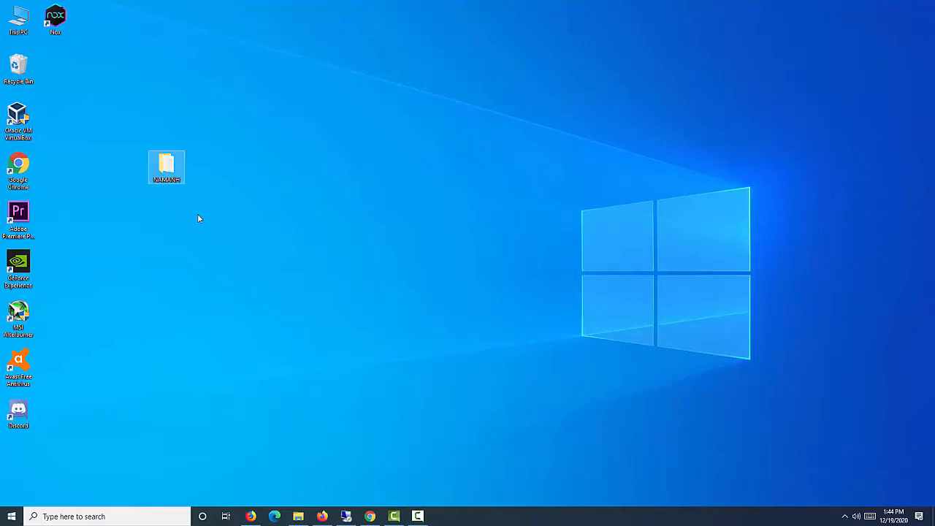
right_click(166, 166)
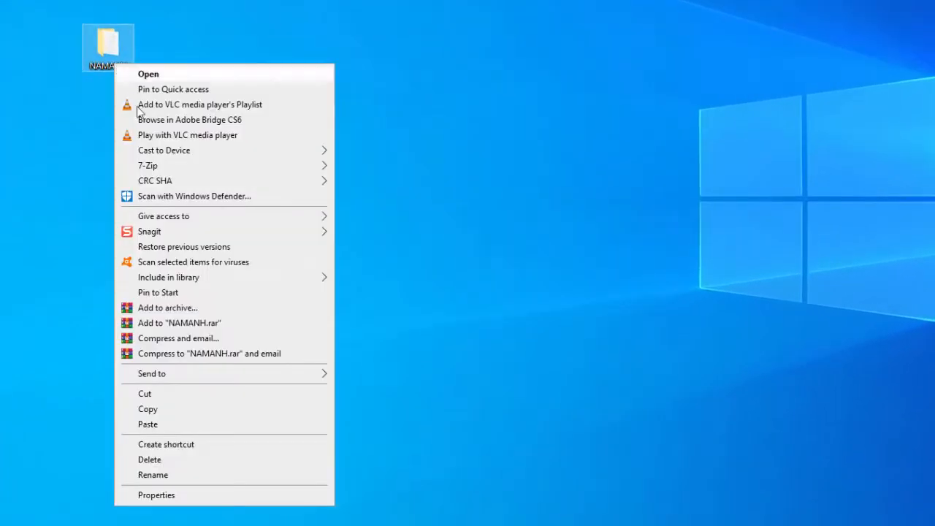
left_click(156, 493)
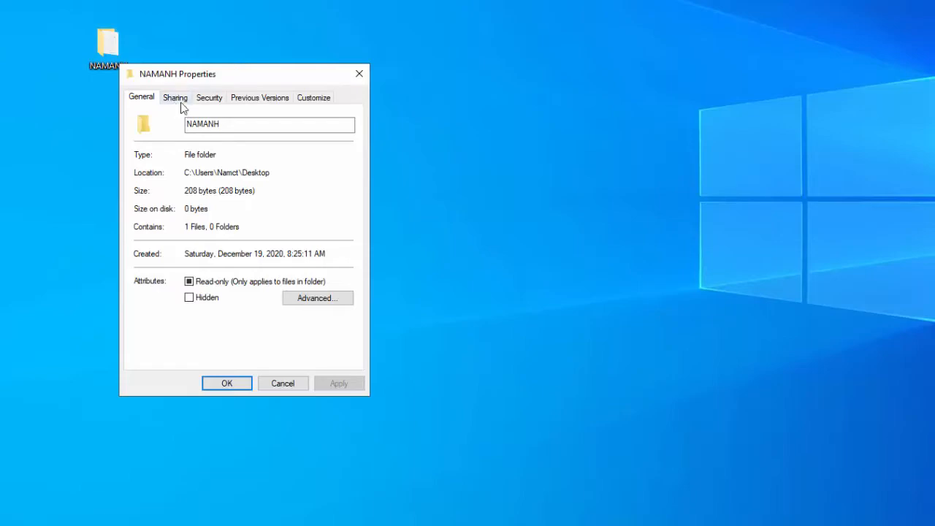
Step: In the Sharing tab's Share dialog, add Everyone to the NAMANH share list
left_click(175, 96)
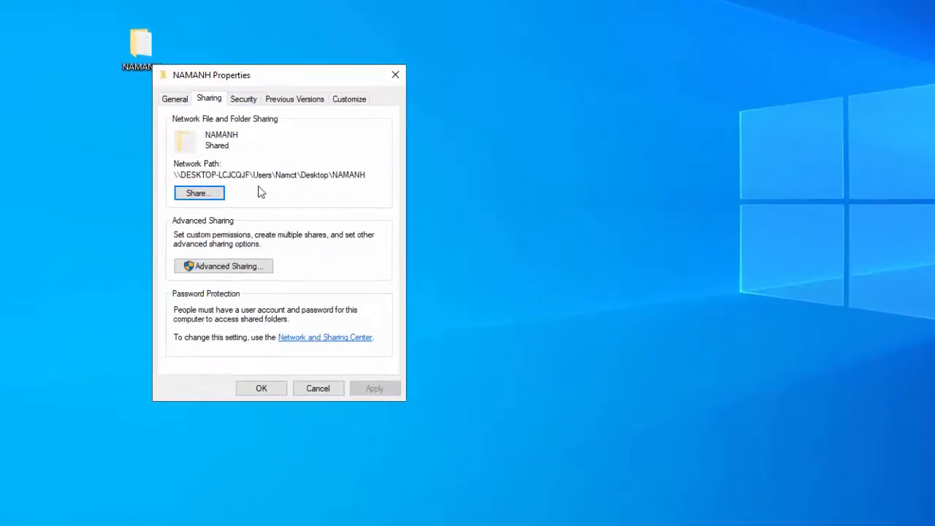
left_click(198, 193)
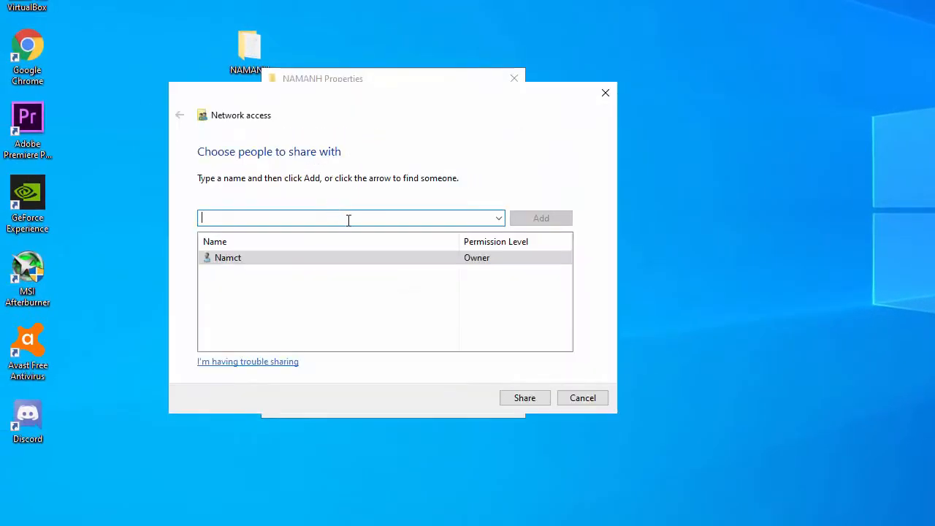
type("everyo")
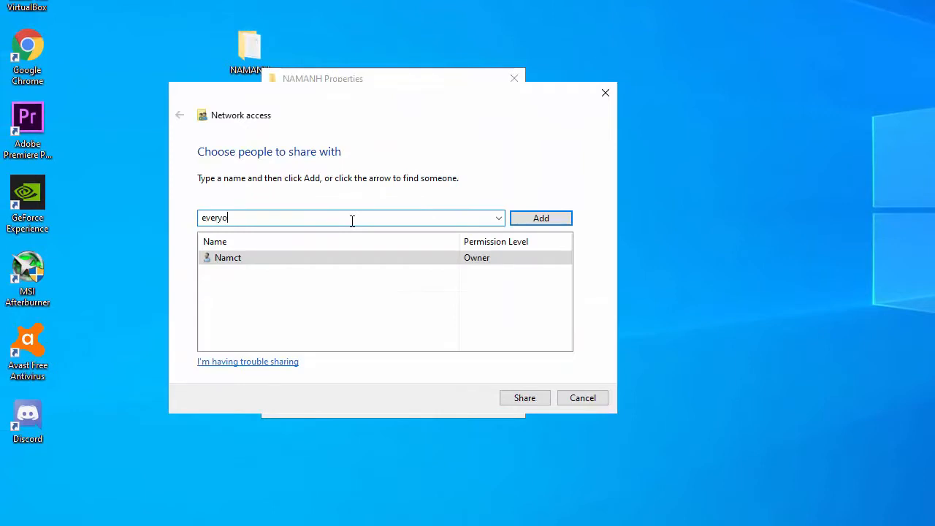
type("ne")
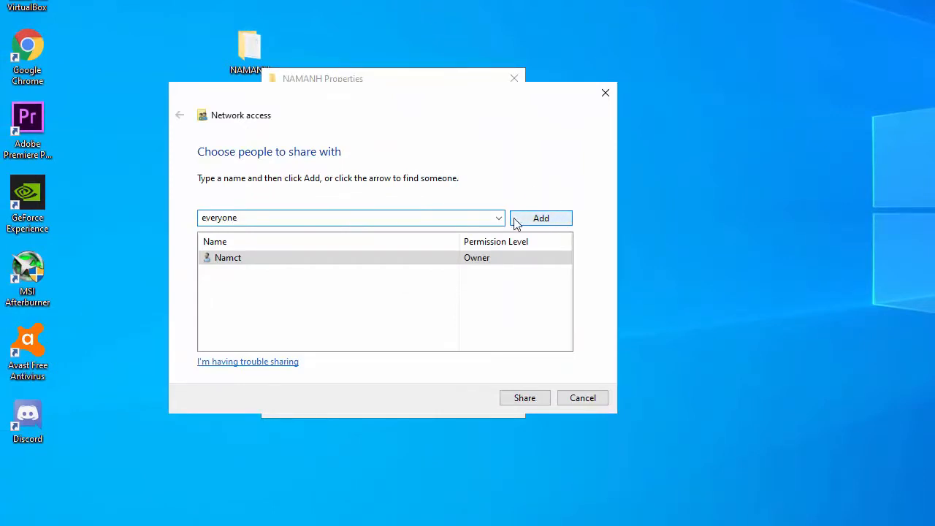
left_click(541, 218)
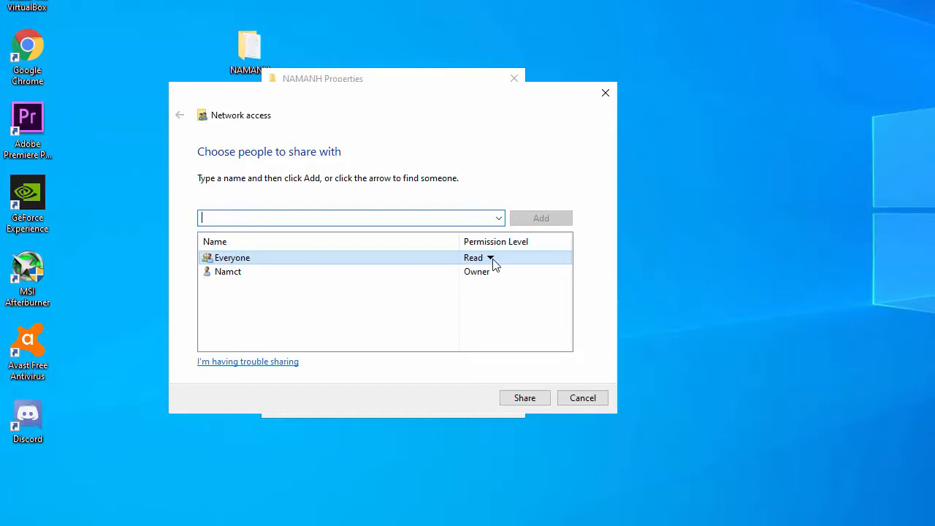
Step: Give Everyone Read/Write permission and complete sharing the NAMANH folder
left_click(490, 257)
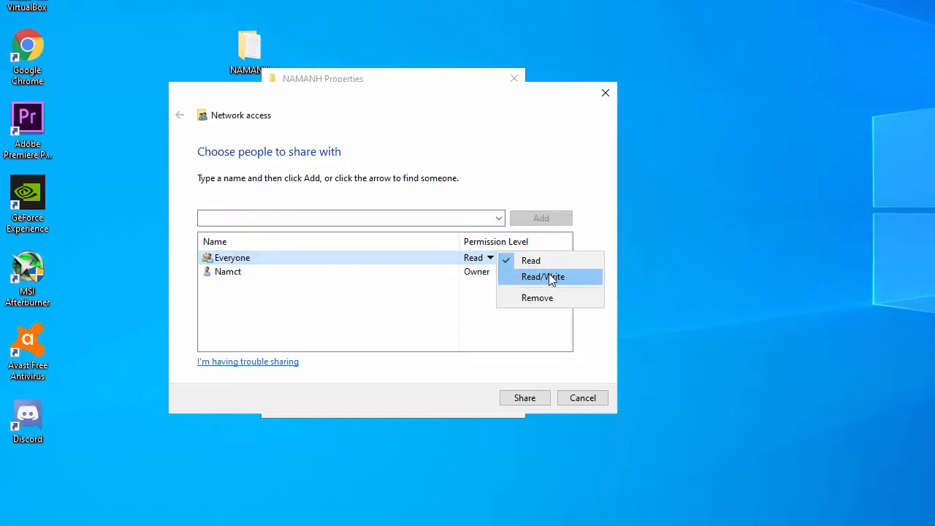
left_click(542, 276)
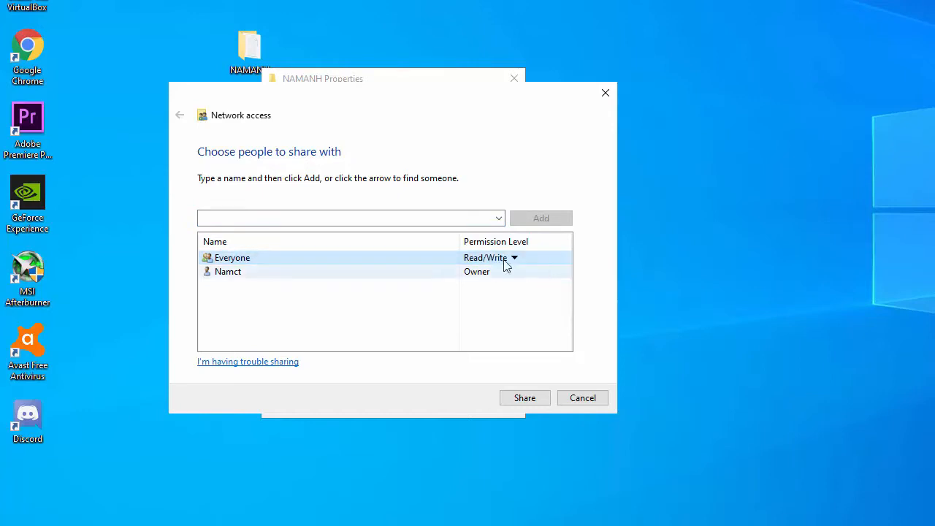
left_click(524, 397)
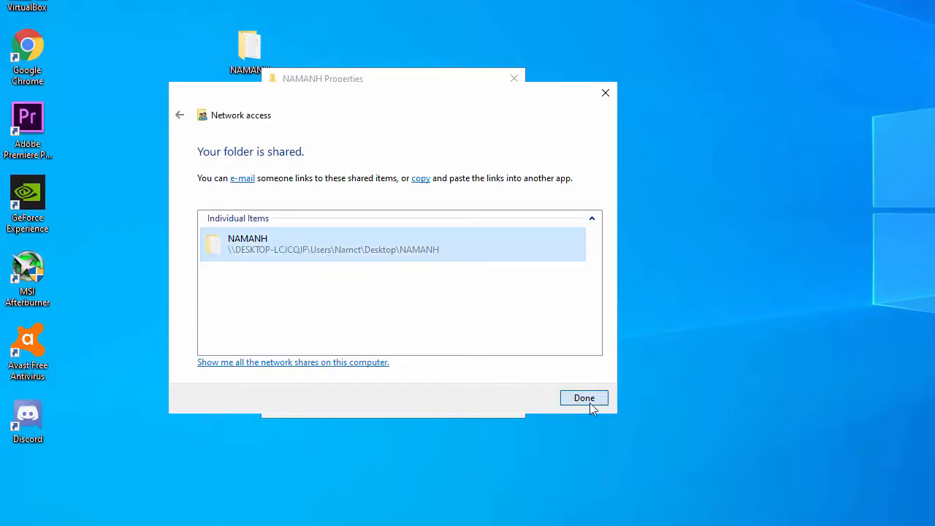
left_click(584, 398)
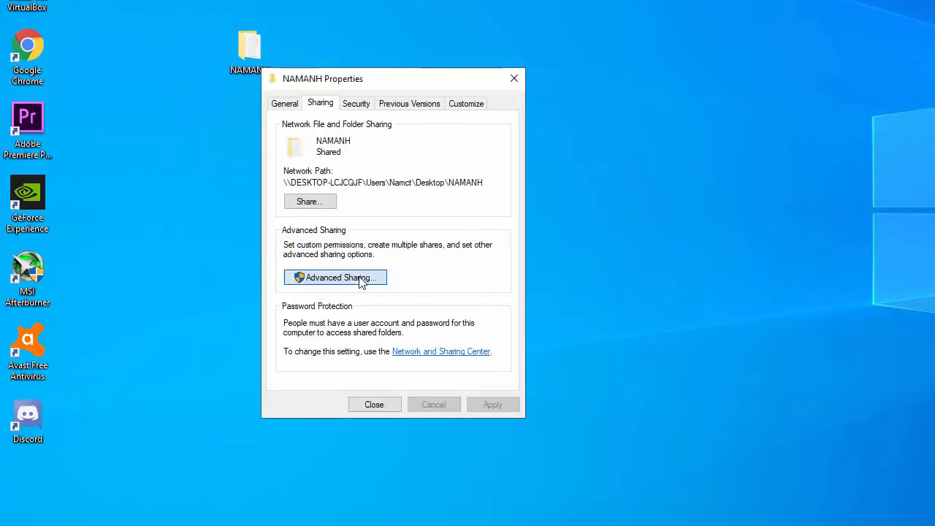
Step: Enable Advanced Sharing for NAMANH with Everyone at Full Control, then close its properties
left_click(335, 278)
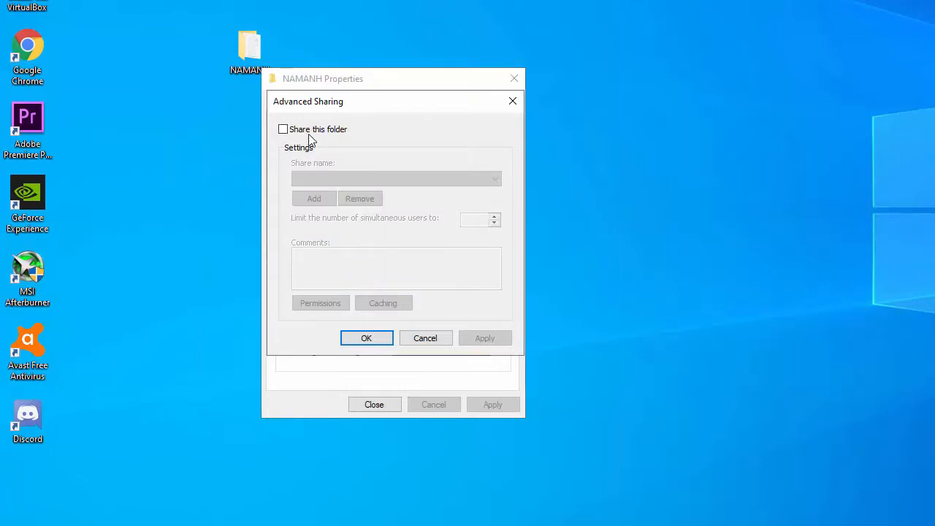
left_click(284, 128)
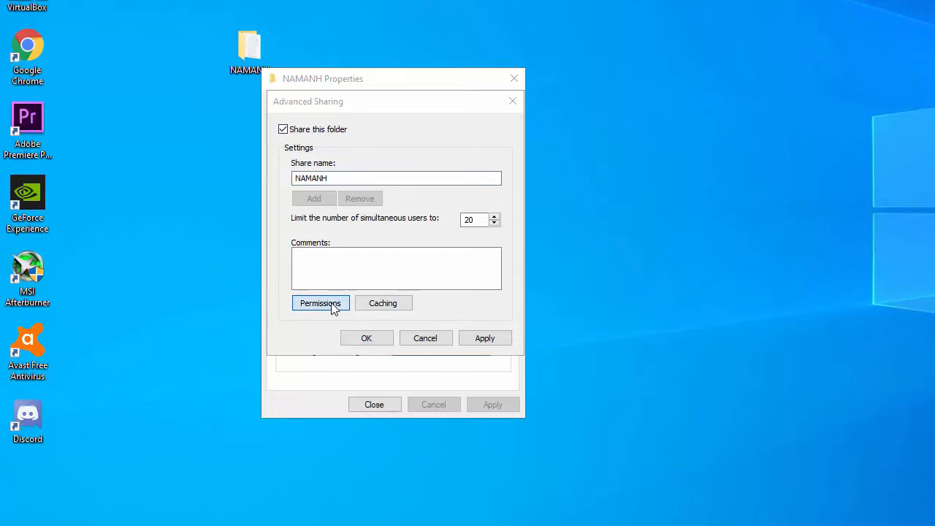
left_click(320, 302)
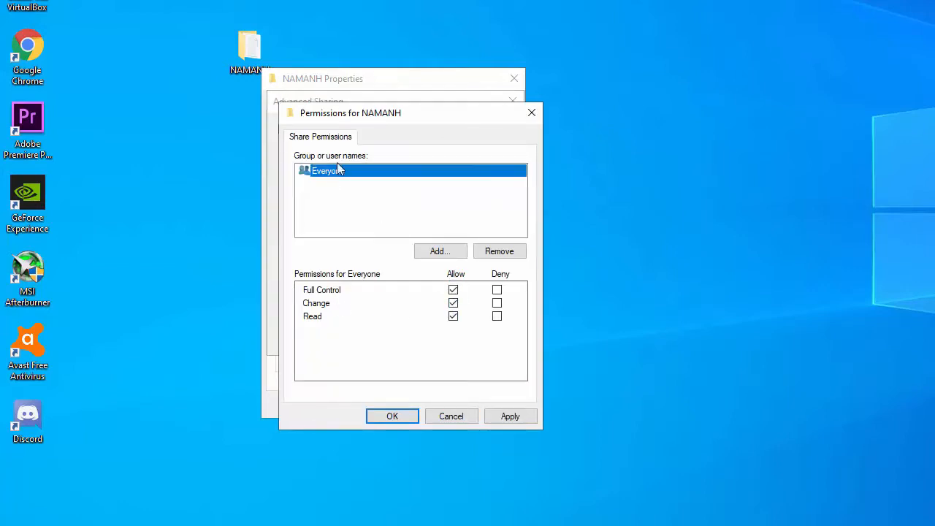
left_click(392, 415)
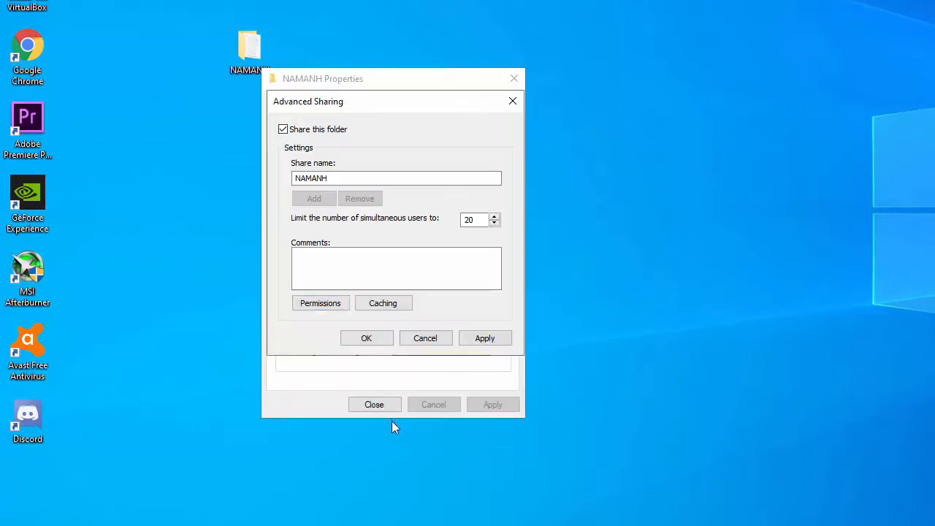
left_click(366, 338)
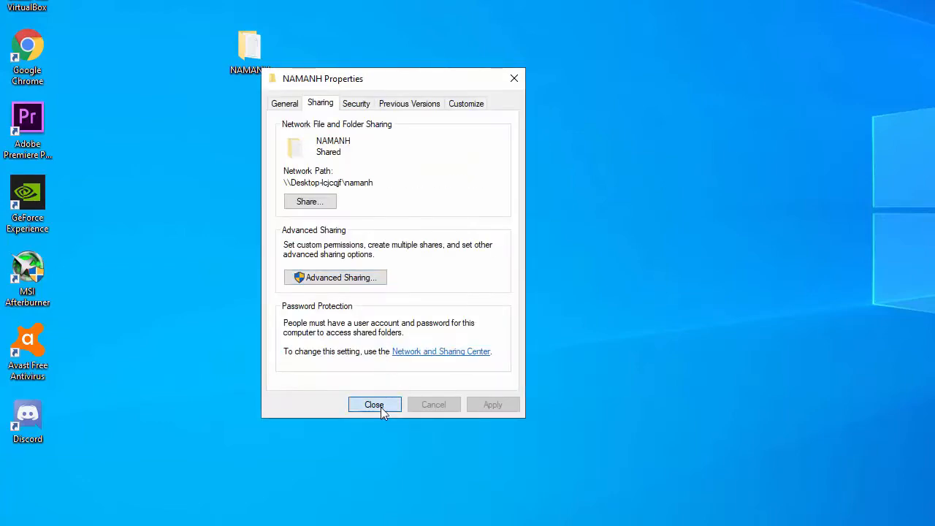
left_click(374, 404)
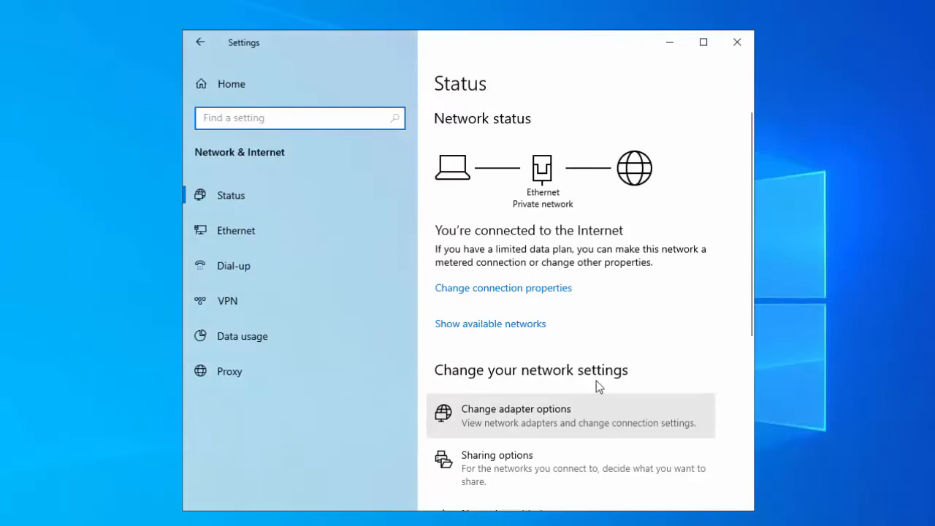
Step: From network Status, reach Network and Sharing Center's advanced sharing settings
scroll("down", 3)
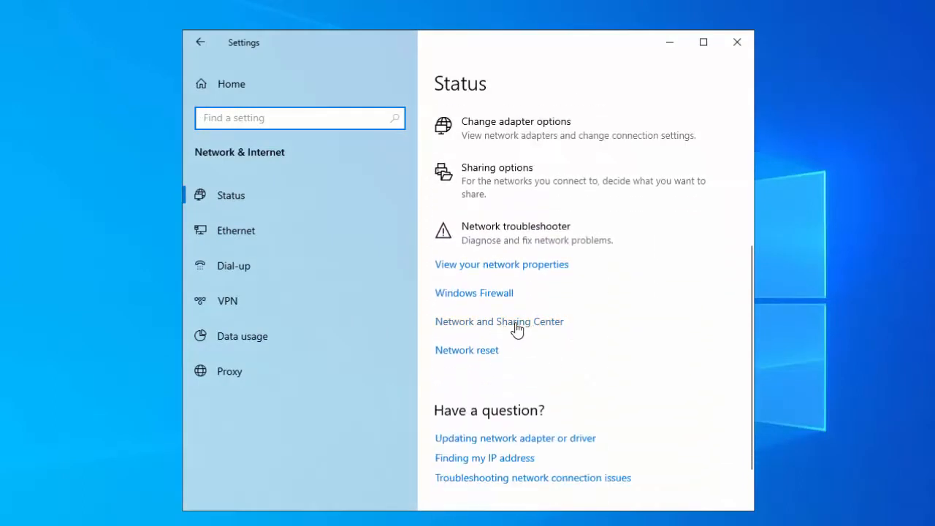
left_click(500, 321)
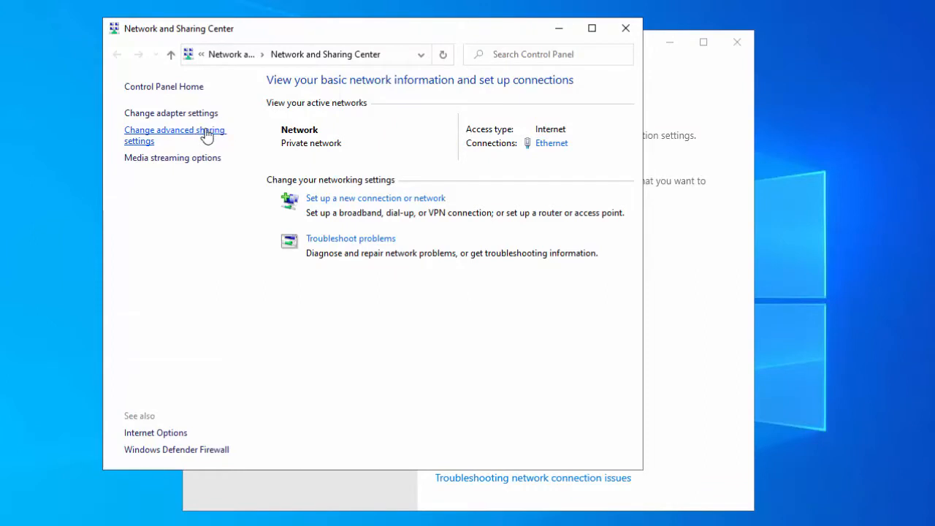
left_click(175, 134)
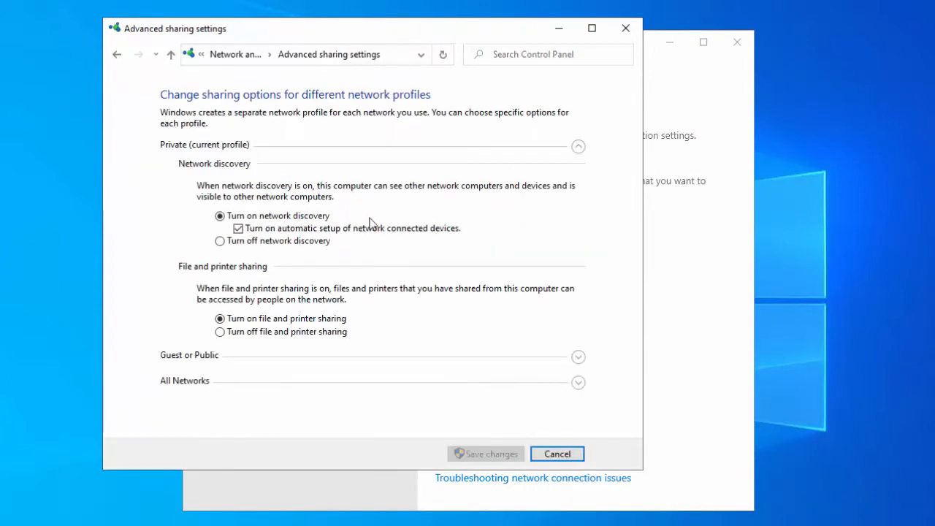
Step: Turn on Public folder sharing and turn off password protected sharing
scroll("down", 3)
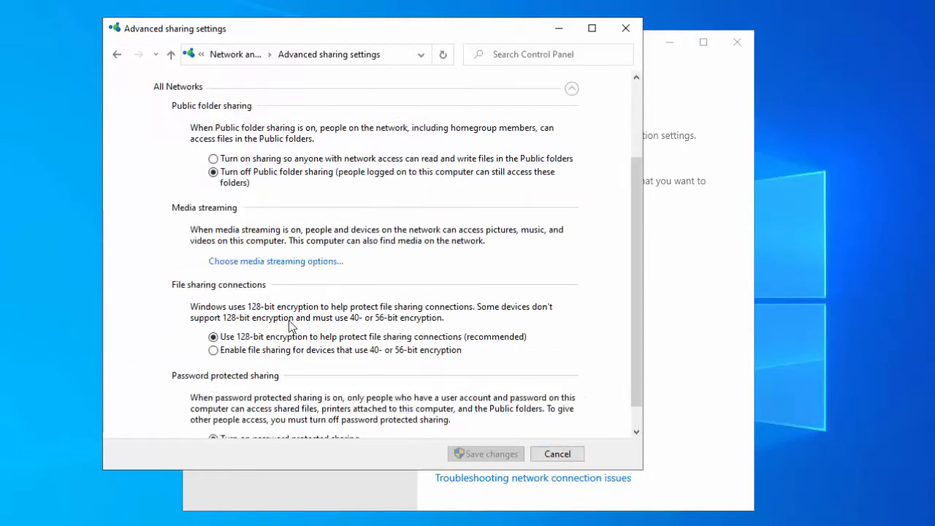
mouse_move(231, 163)
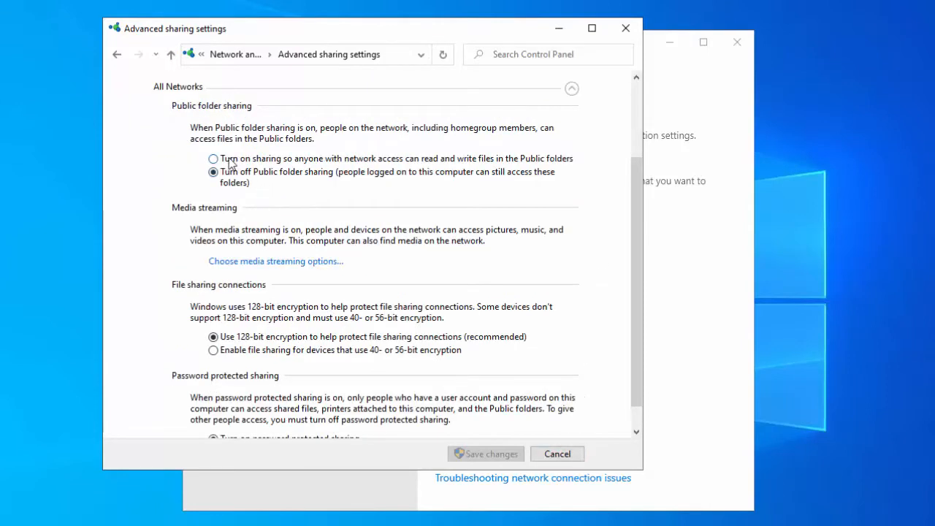
left_click(213, 158)
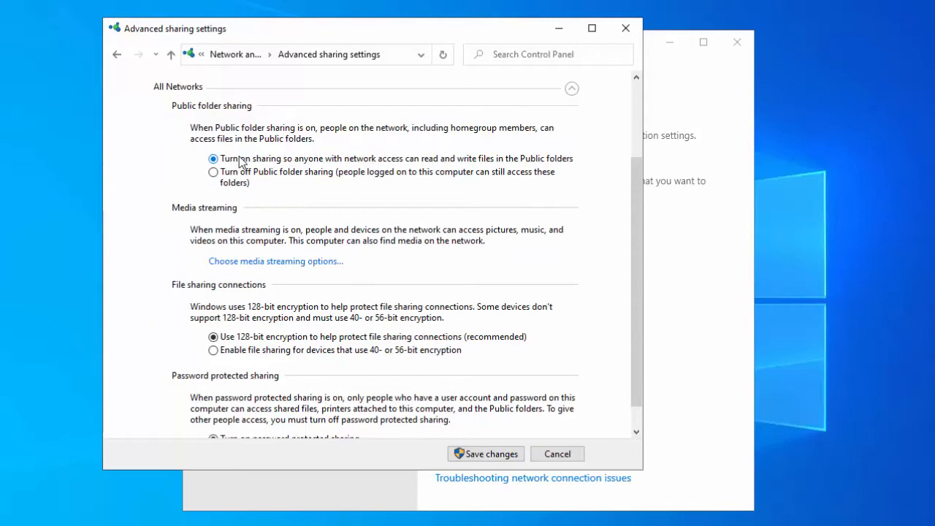
mouse_move(291, 161)
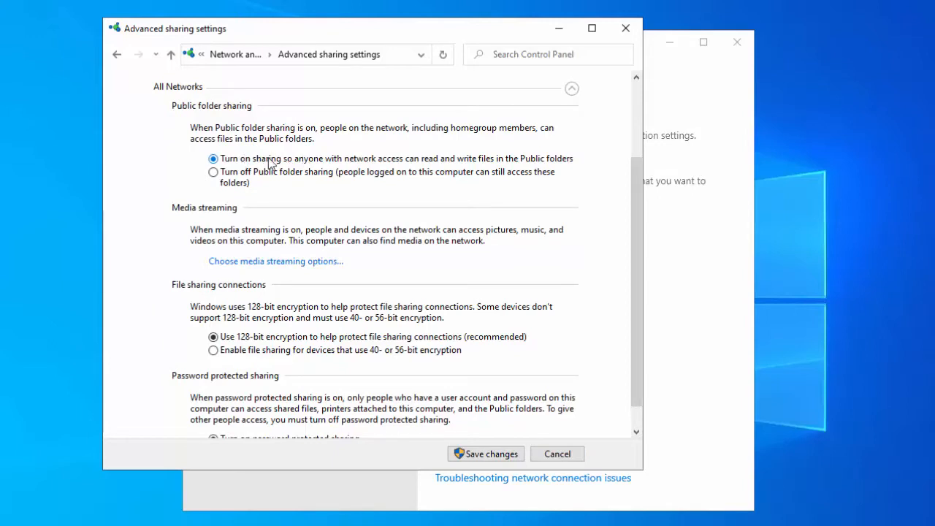
mouse_move(285, 160)
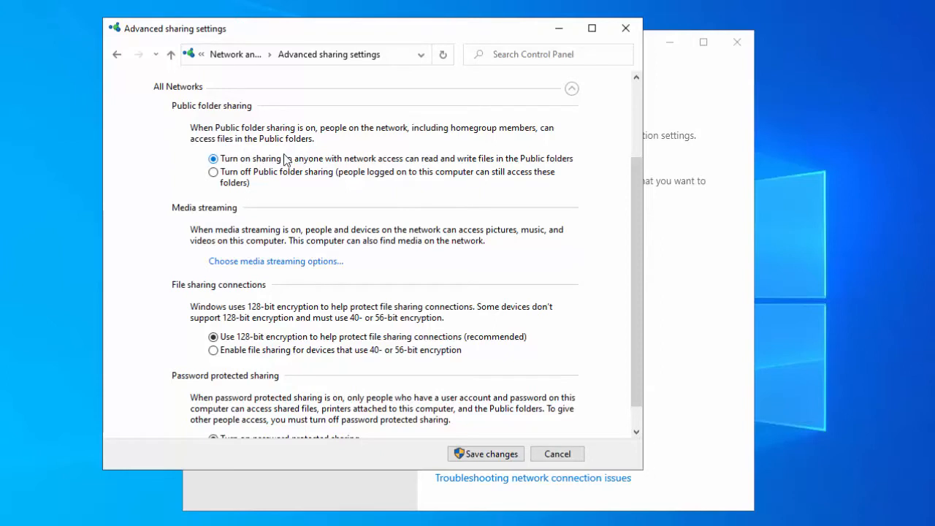
scroll("down", 3)
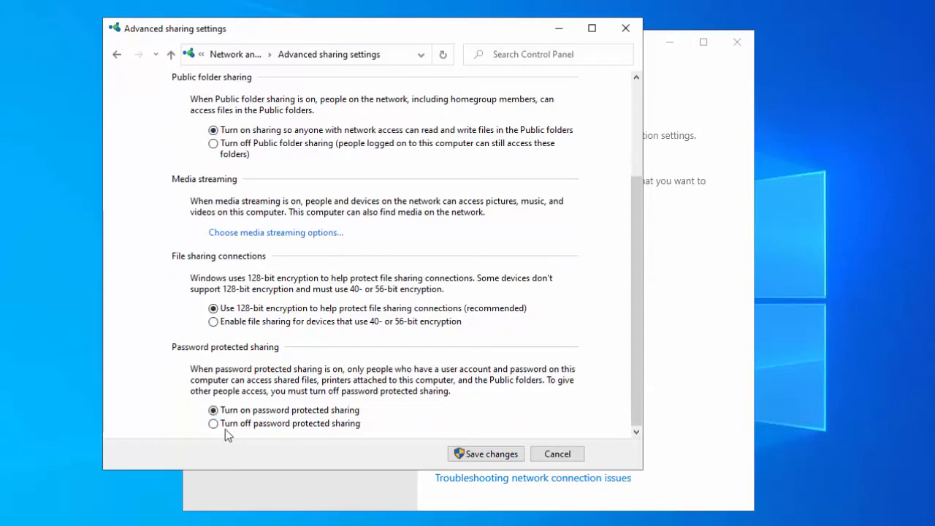
left_click(213, 423)
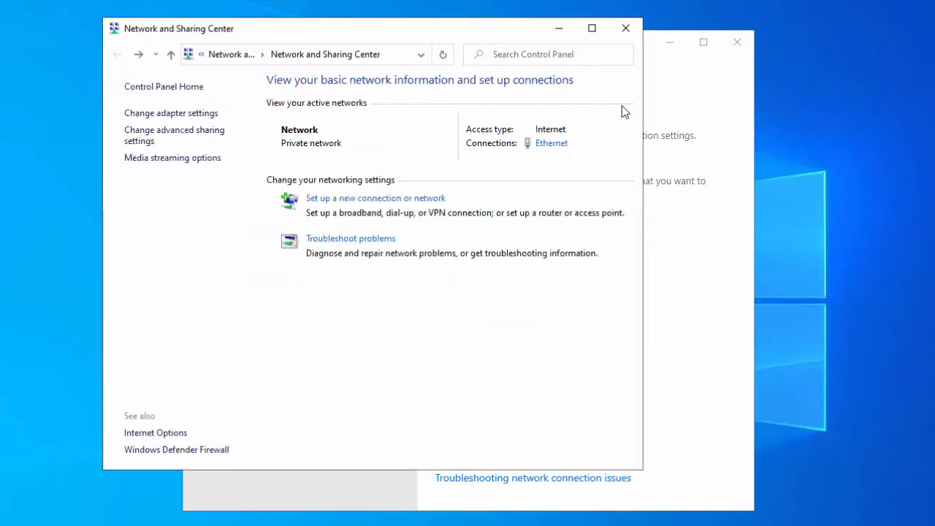
left_click(626, 28)
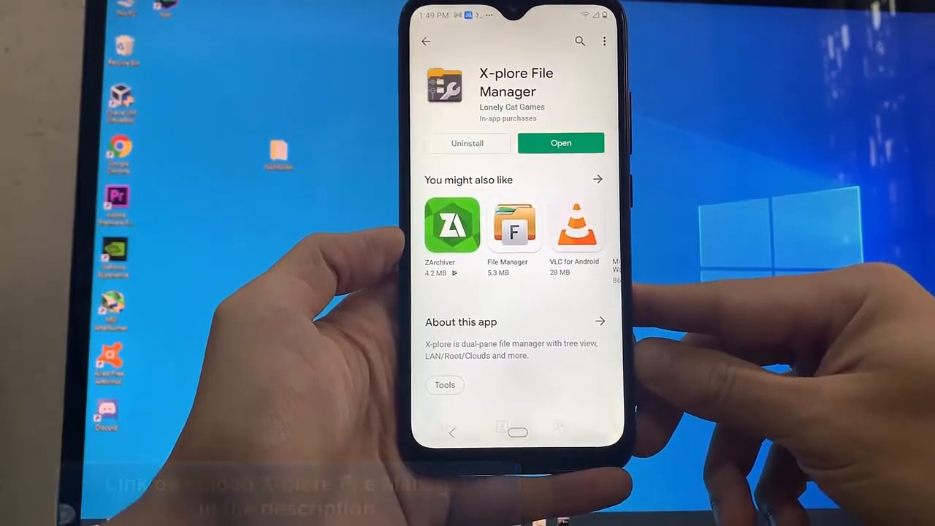
Step: Launch the installed X-plore File Manager from its Play Store page
left_click(562, 144)
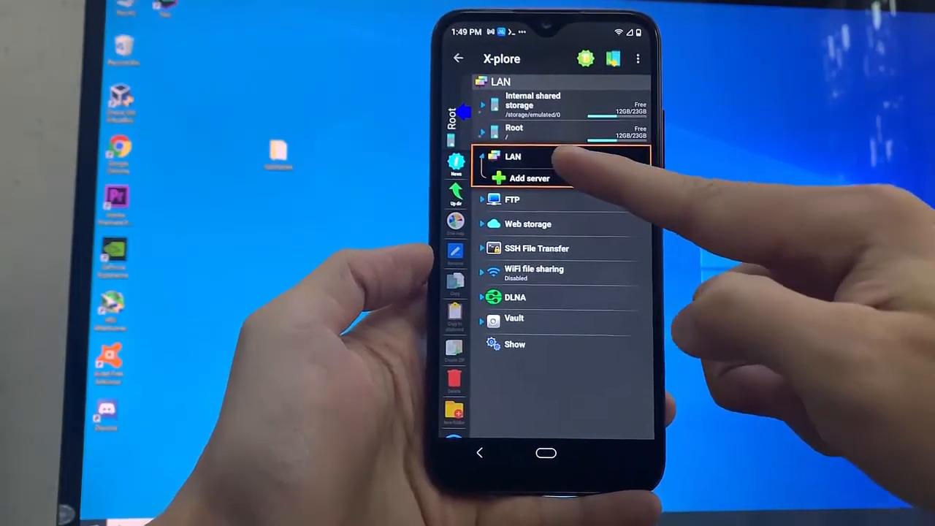
Step: Add a new LAN server in X-plore and start its label as NAMAN
left_click(529, 178)
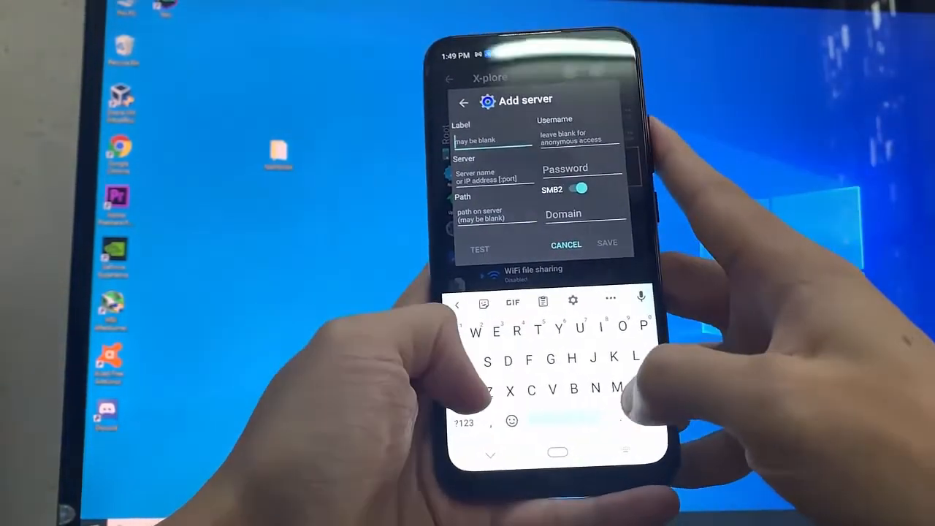
type("N")
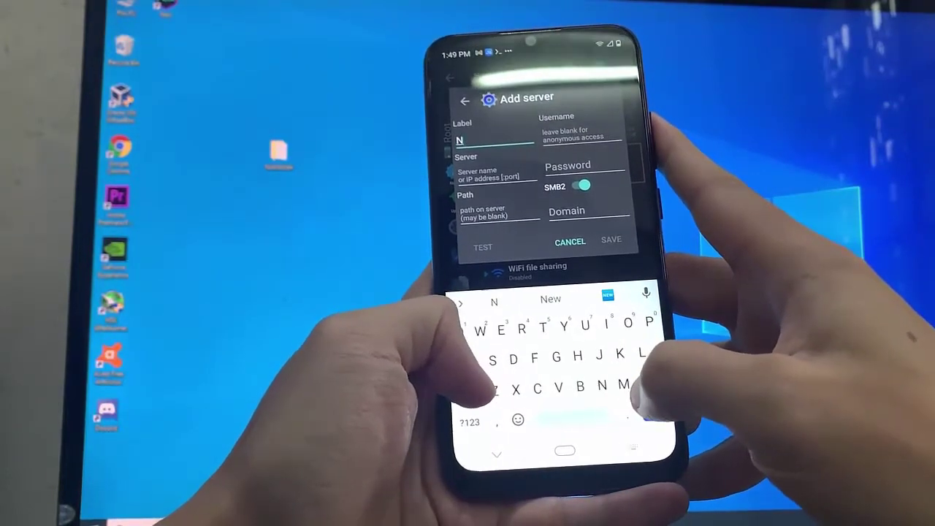
type("AM")
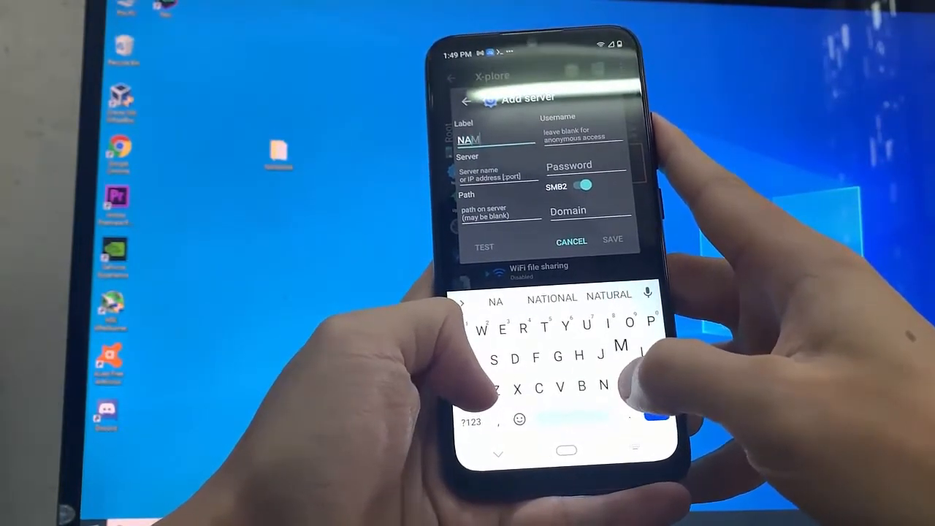
type("AN")
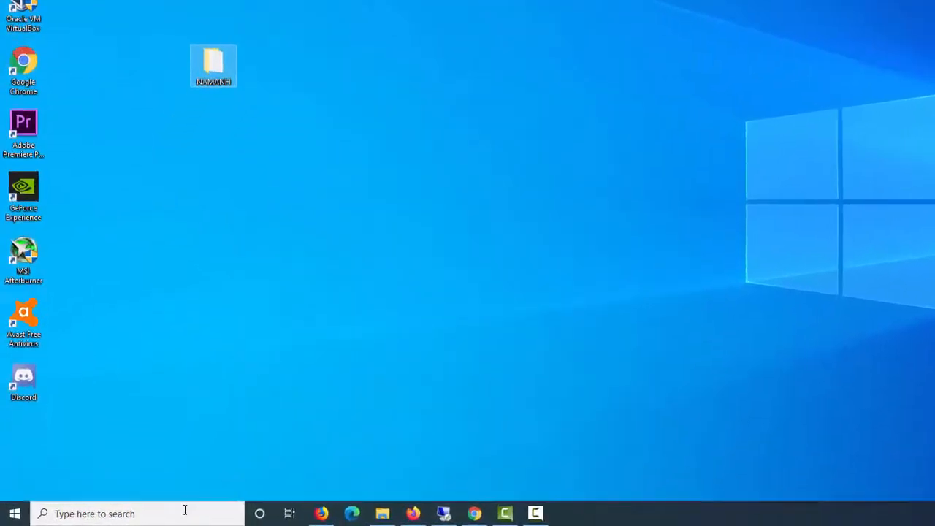
Step: Search for cmd and start Command Prompt as administrator
type("cmd")
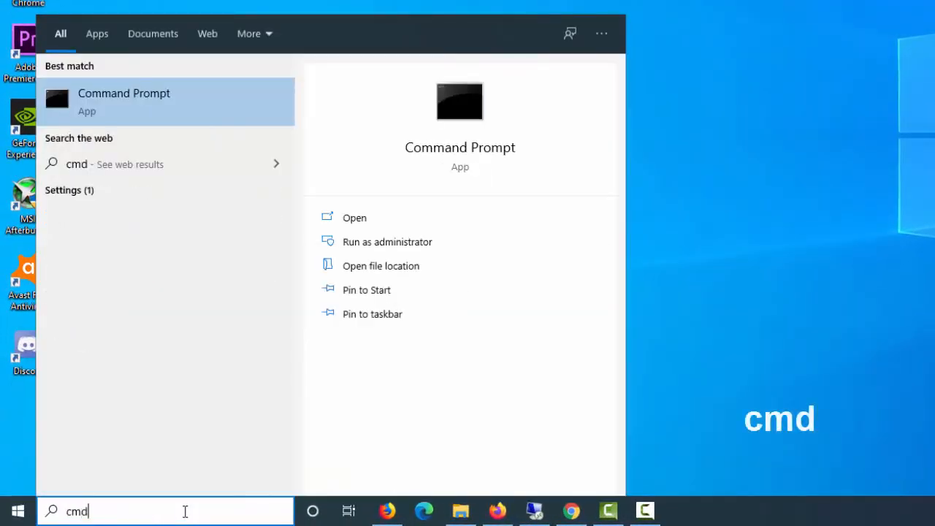
right_click(124, 101)
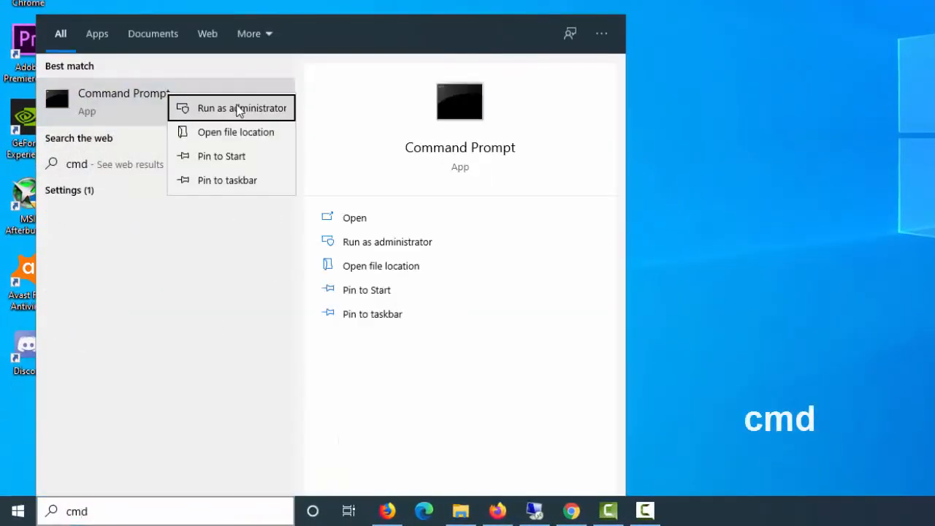
left_click(243, 108)
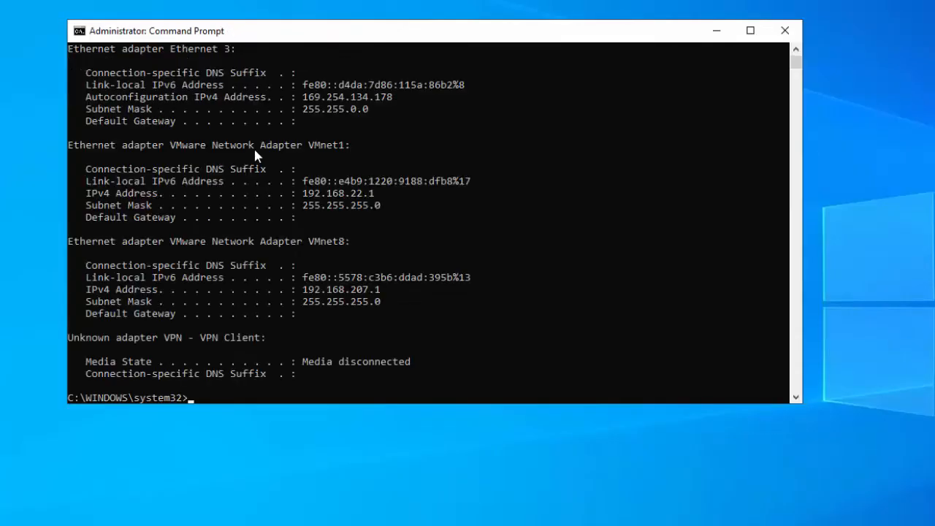
mouse_move(389, 193)
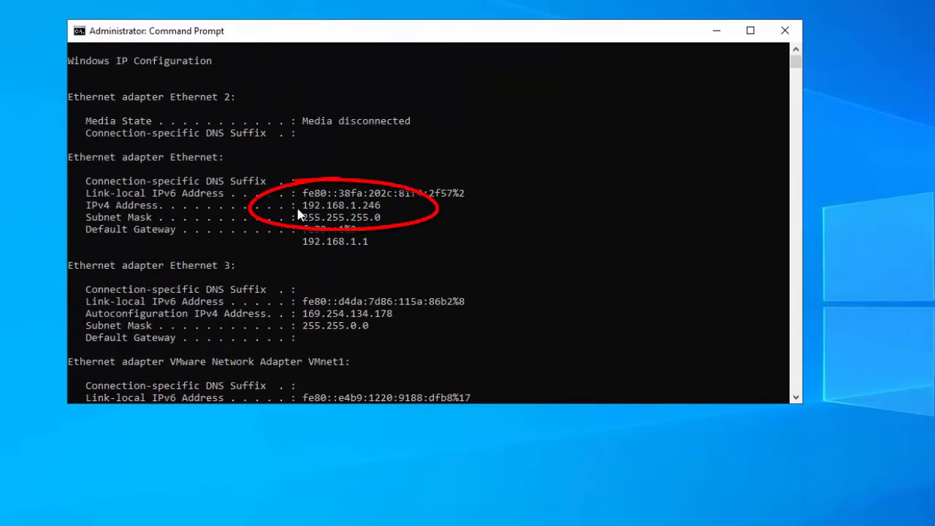
Step: Read the Ethernet adapter's IPv4 address 192.168.1.246 from the ipconfig output
left_click(412, 208)
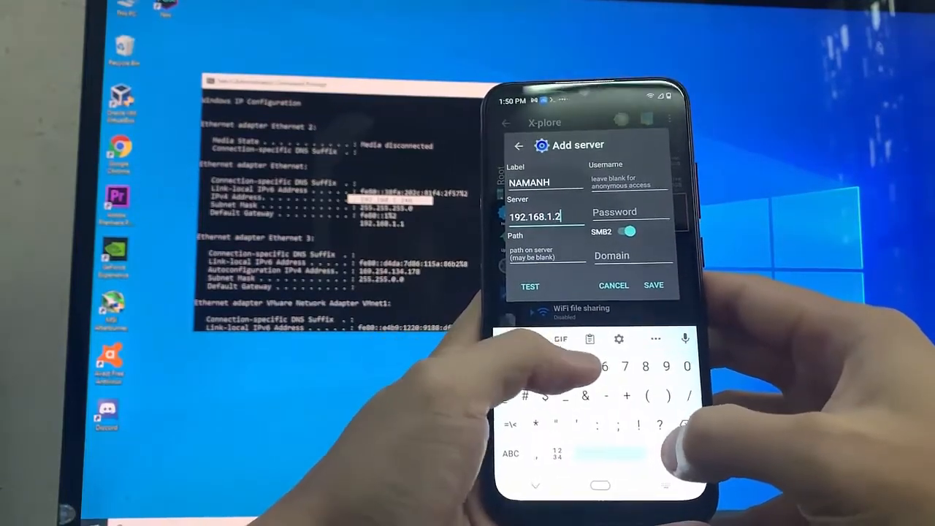
Step: Complete the X-plore server address as 192.168.1.246
type("46")
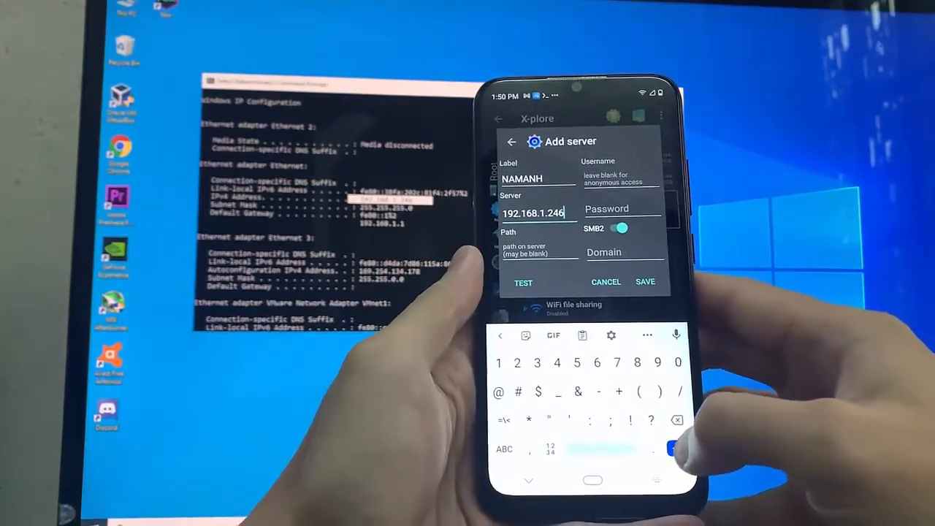